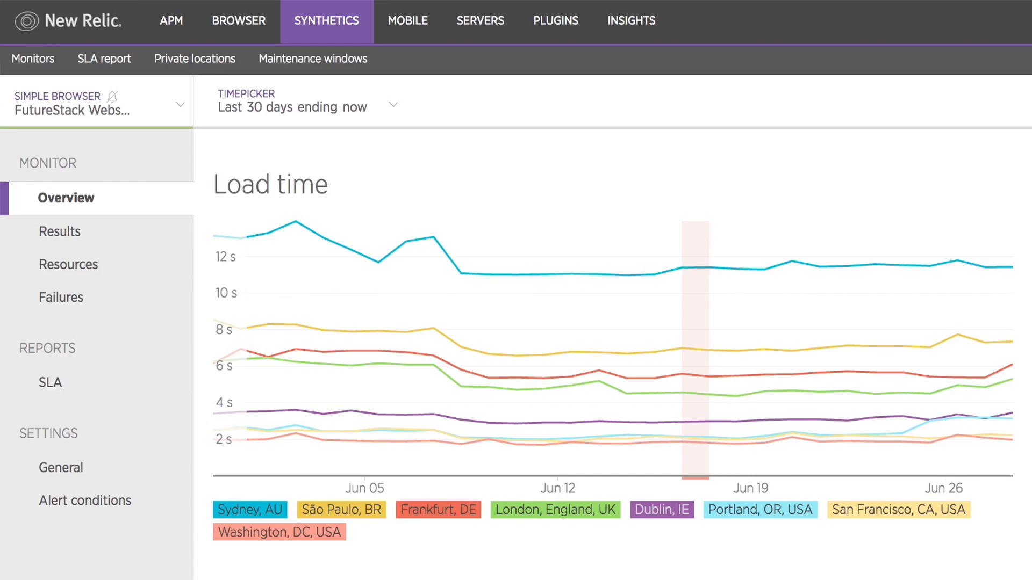
Scroll the FutureStack monitor Overview down to the Slowest results panel.
scroll("down", 3)
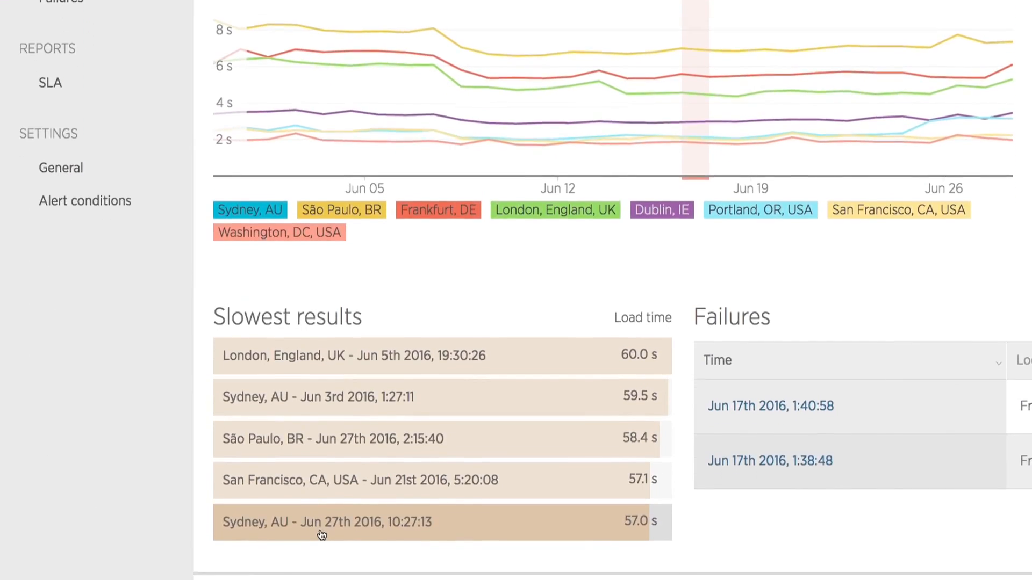
scroll("down", 3)
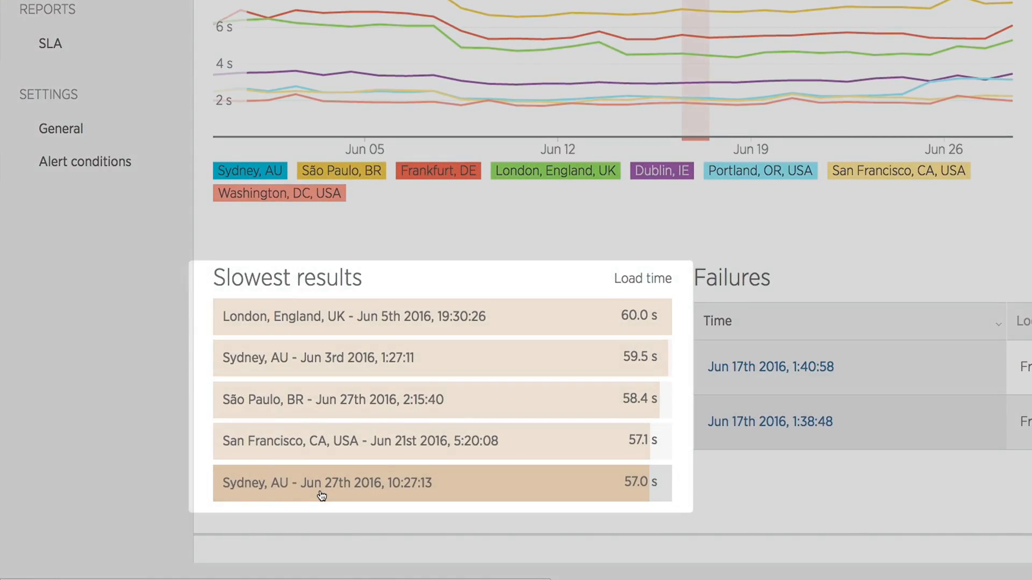
Open the Sydney, AU Jun 27th 2016 10:27:13 result and the london.futurestack.io/ page timeline.
left_click(327, 482)
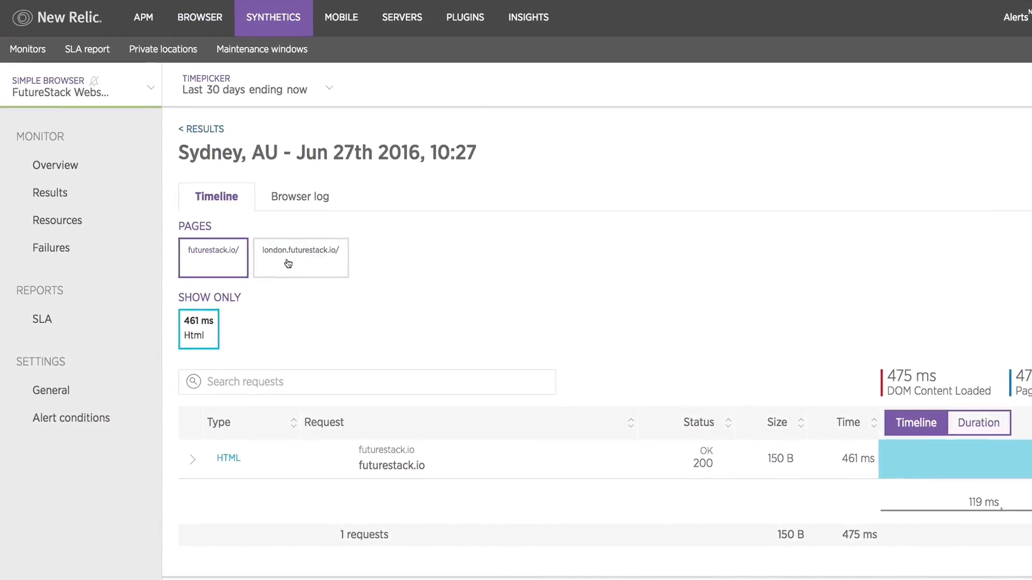
left_click(300, 258)
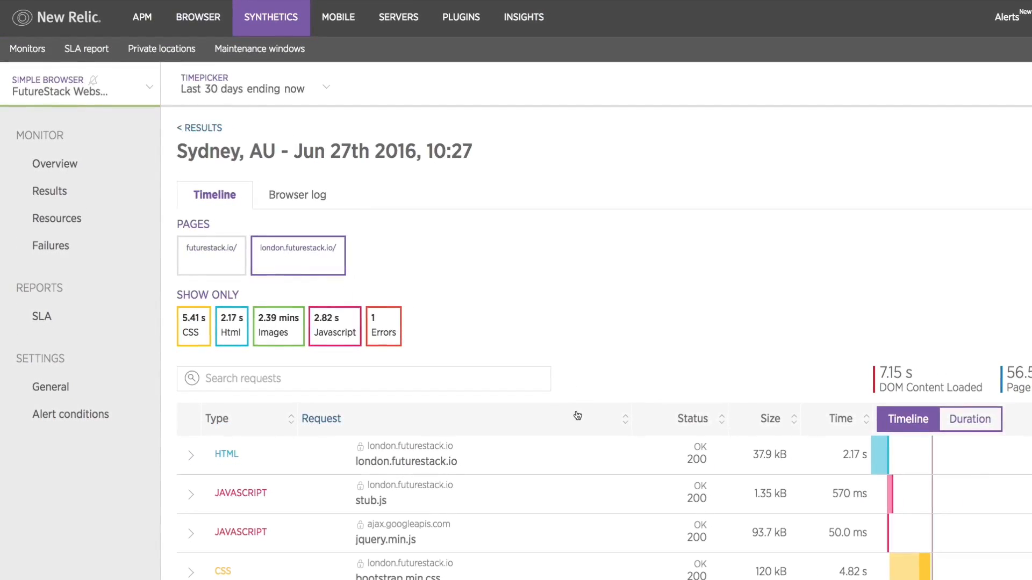
Scroll down the request waterfall toward the hero.jpg request row.
scroll("down", 3)
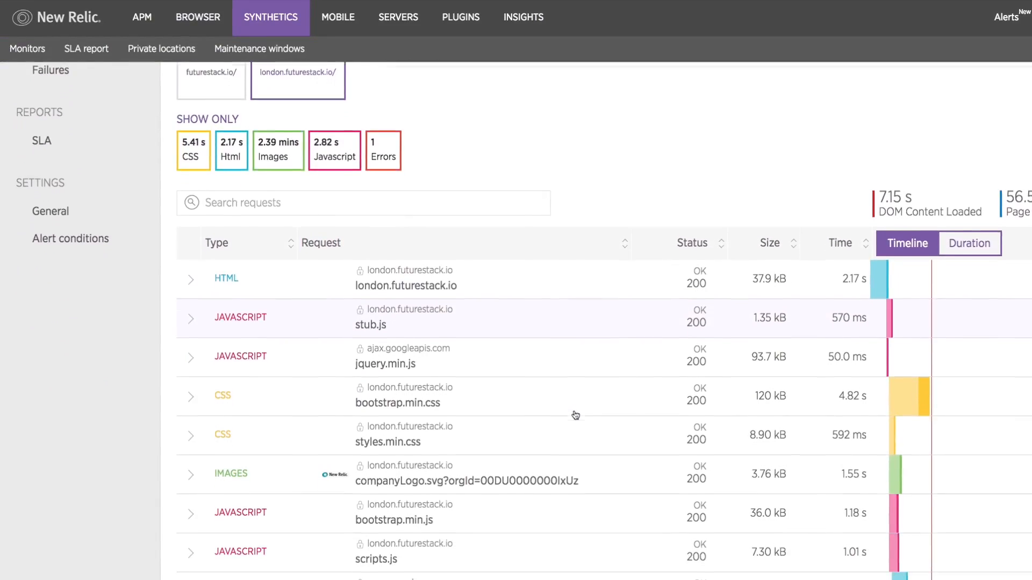
scroll("down", 3)
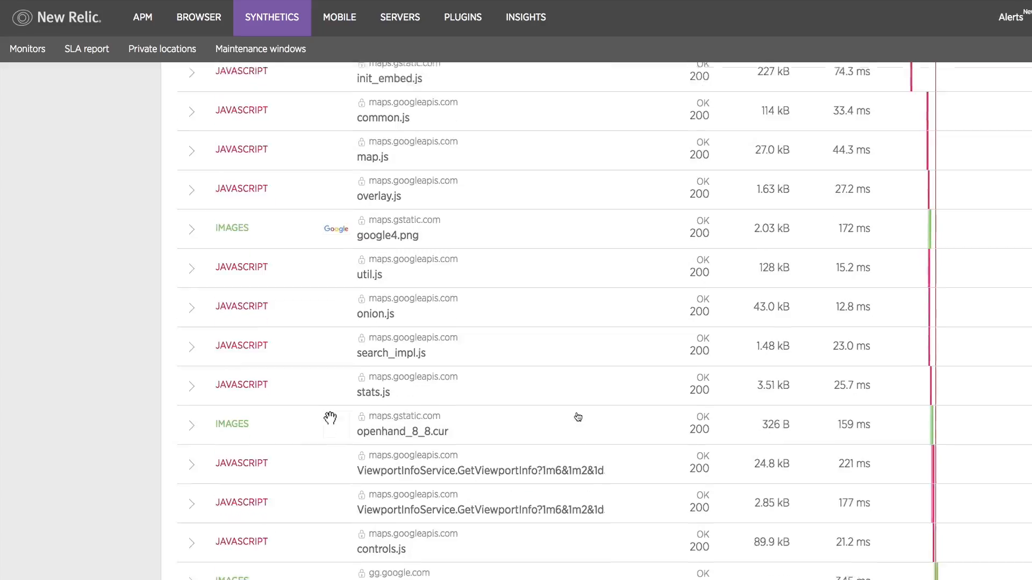
scroll("down", 3)
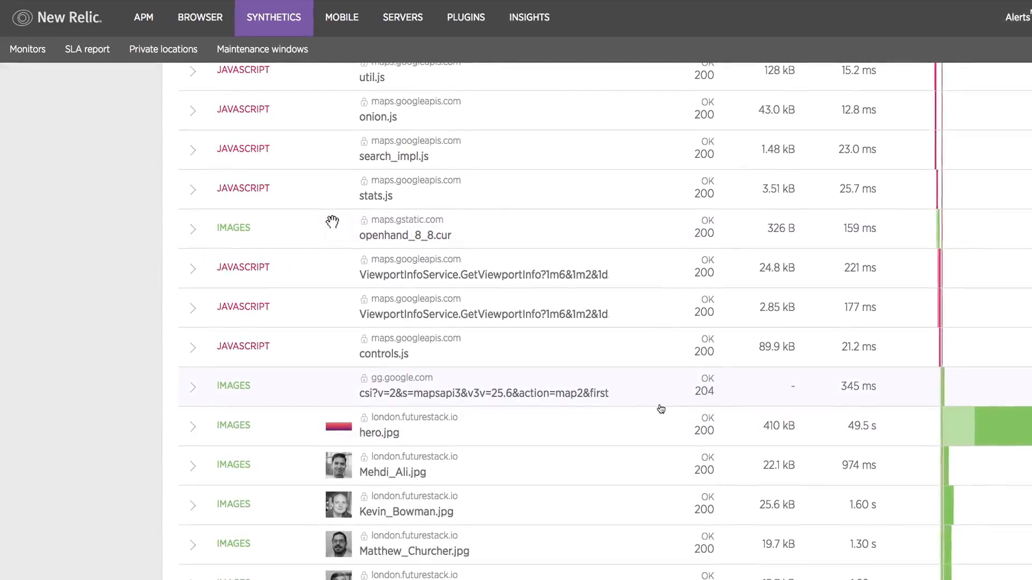
scroll("down", 3)
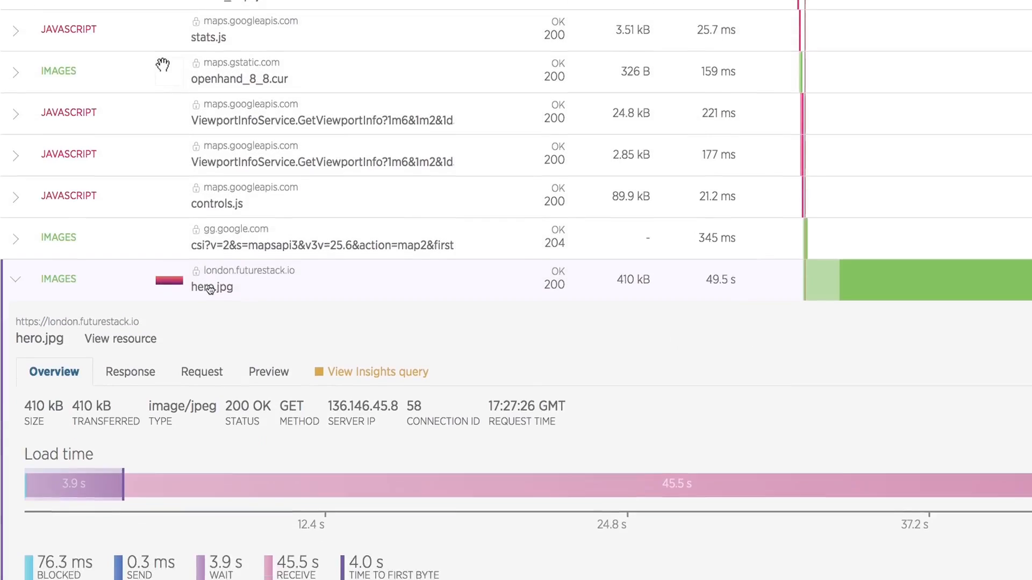
left_click(130, 372)
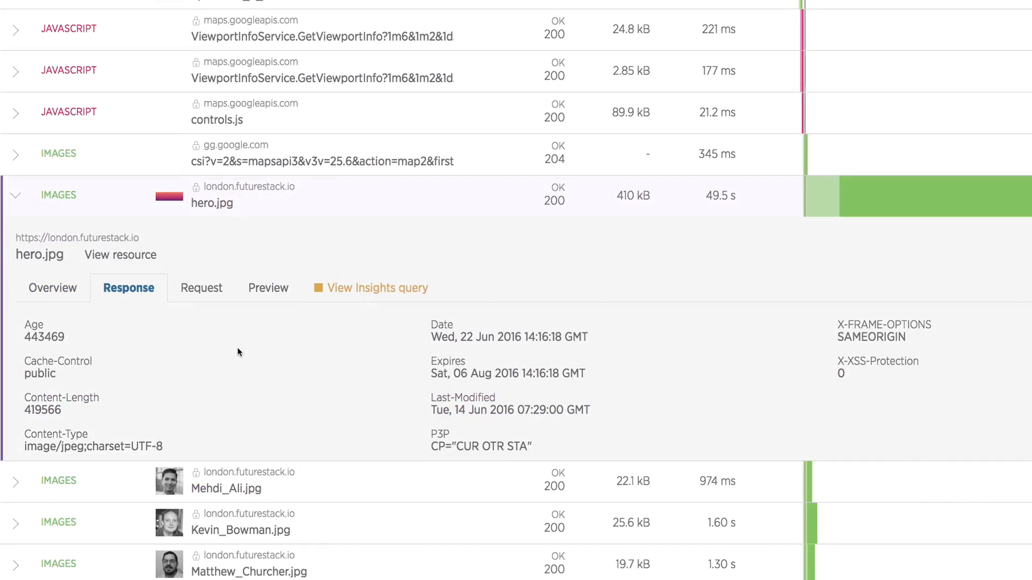
left_click(53, 288)
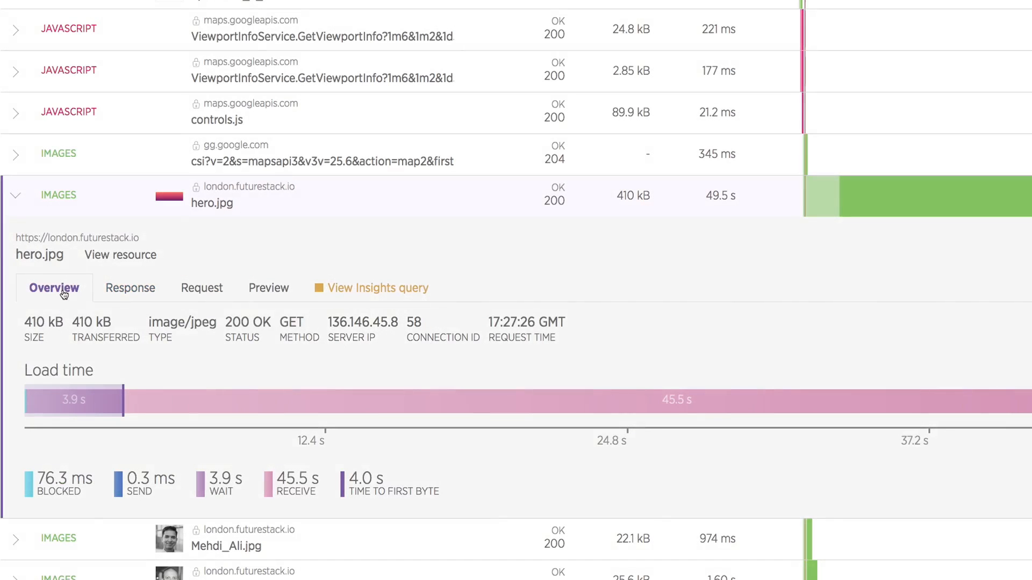
scroll("up", 3)
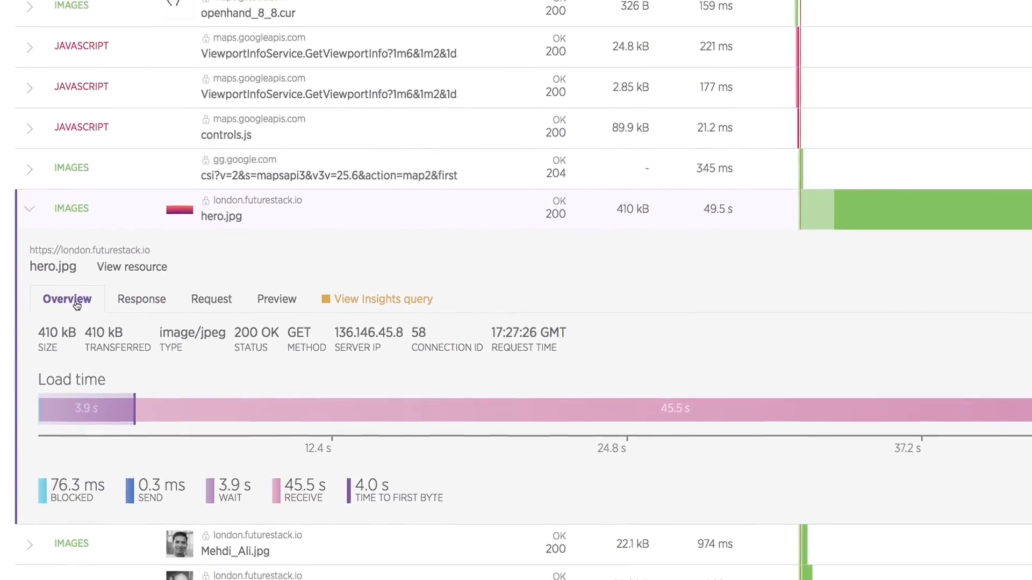